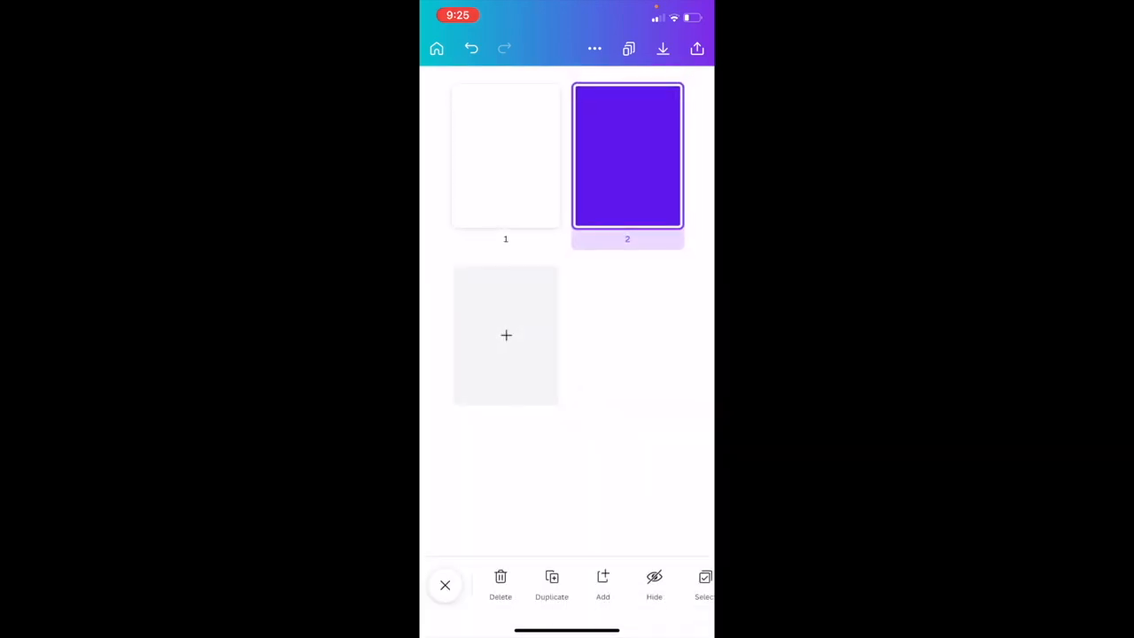
Duplicate the purple page 2 so the design has three pages, two of them purple.
left_click(551, 585)
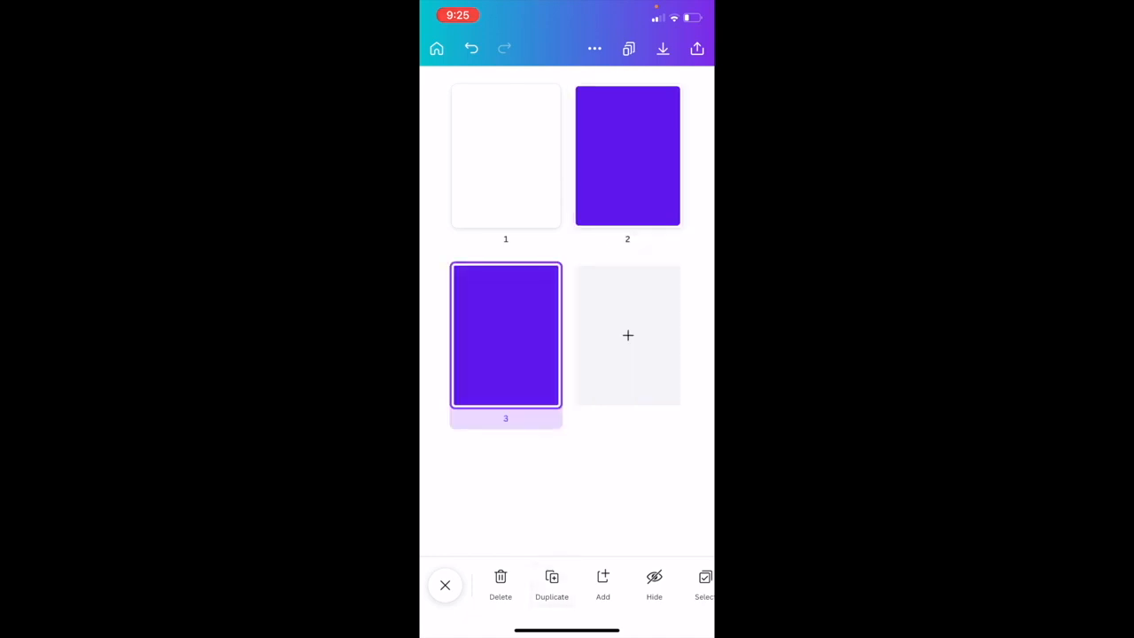